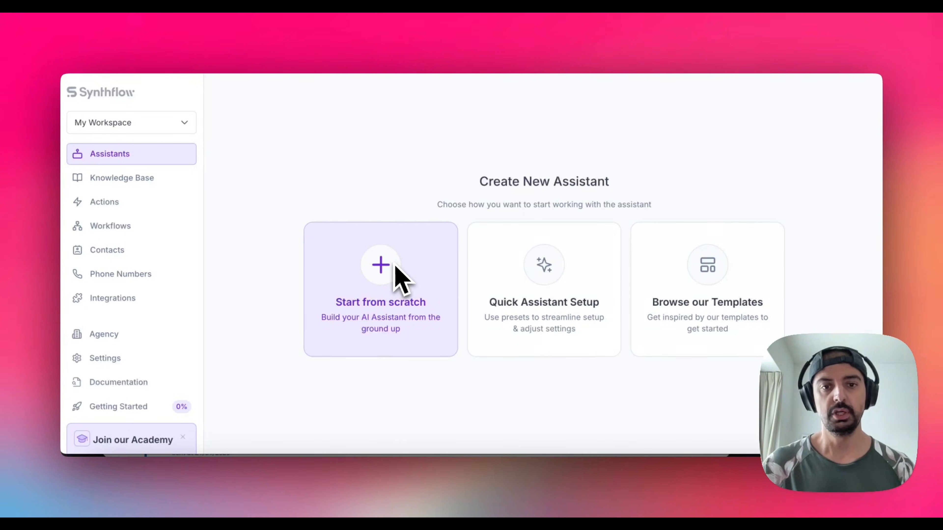
mouse_move(543, 294)
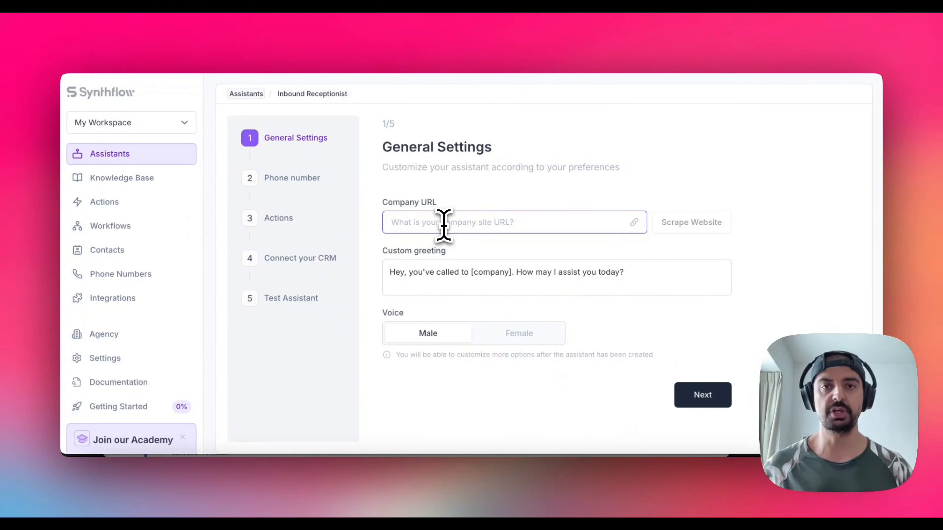
type("72801b3068?id=05f364df-ba9d-4f63-b9ec-8d853b2dc882")
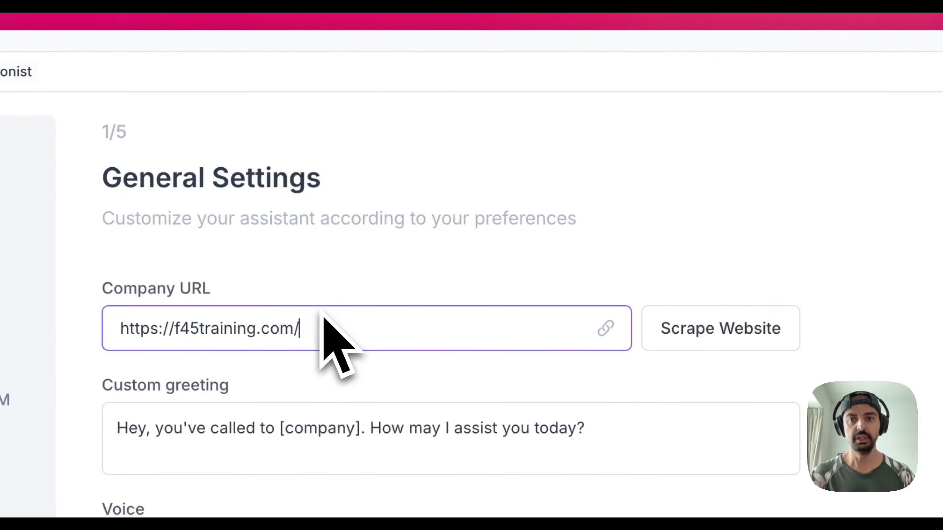
left_click(720, 329)
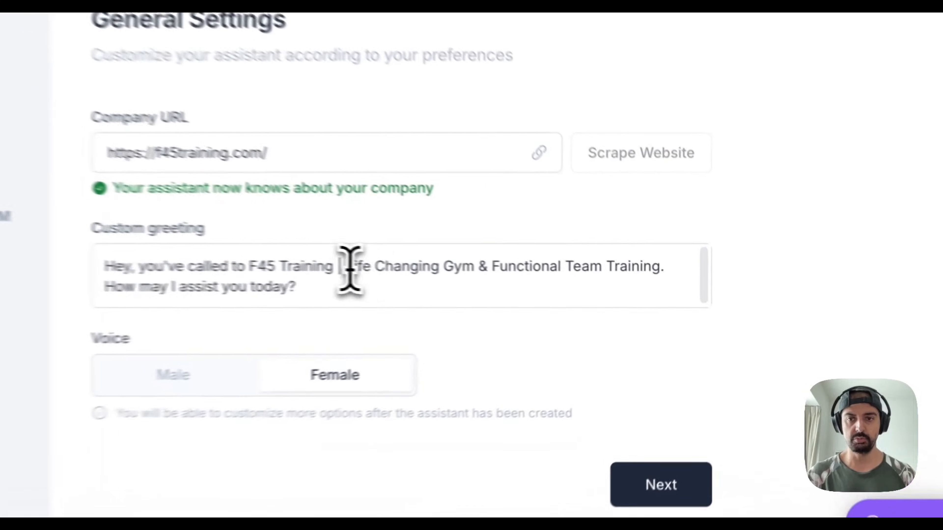
Continue past General Settings and Phone number to Actions and browse Add Action options without adding any
left_click(660, 484)
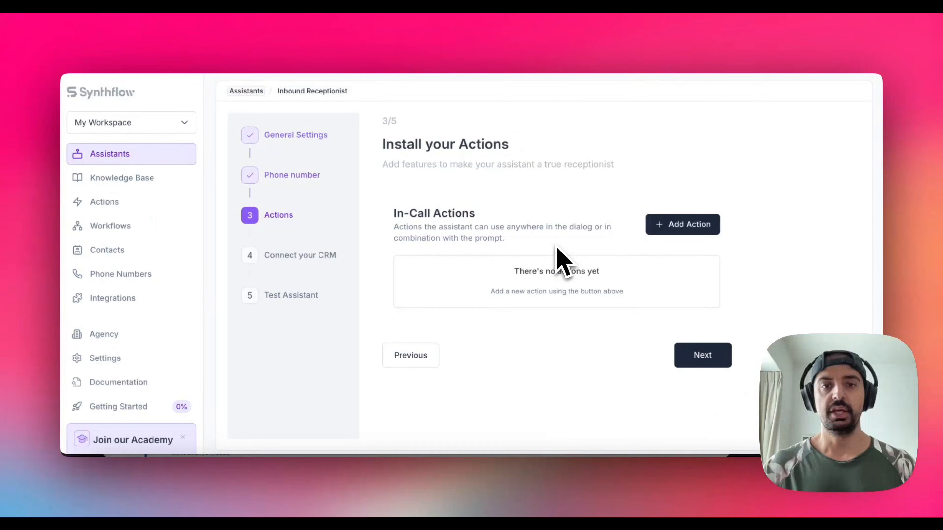
mouse_move(544, 262)
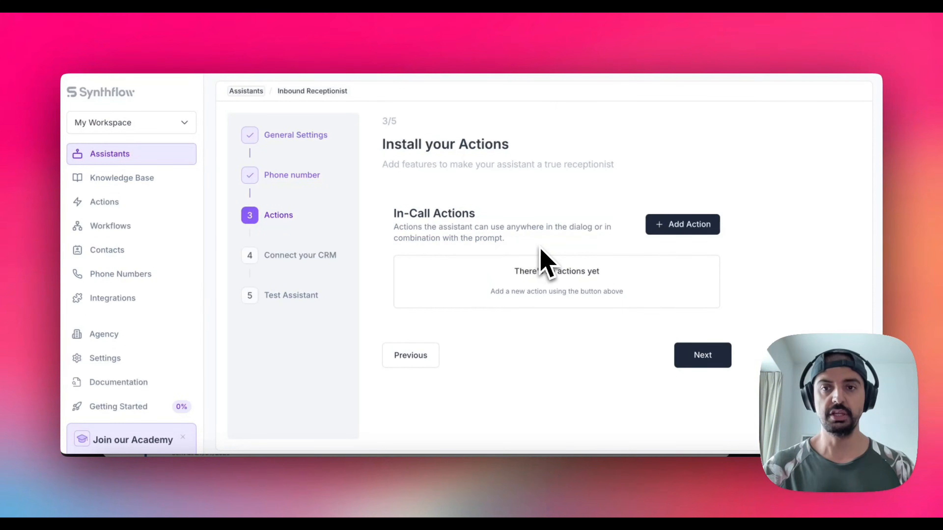
left_click(682, 224)
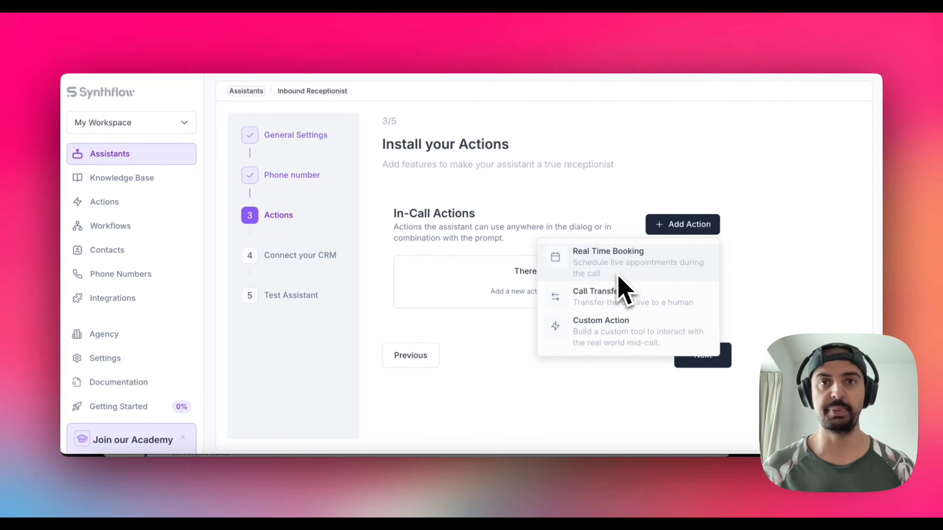
mouse_move(628, 171)
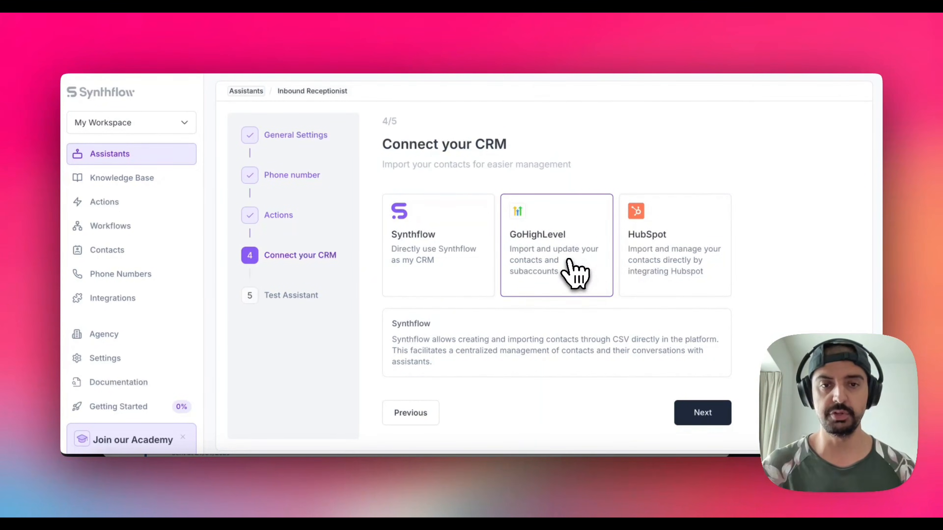
Keep Synthflow as the CRM, continue to Test your AI Assistant, and finish the Inbound Receptionist wizard
left_click(438, 245)
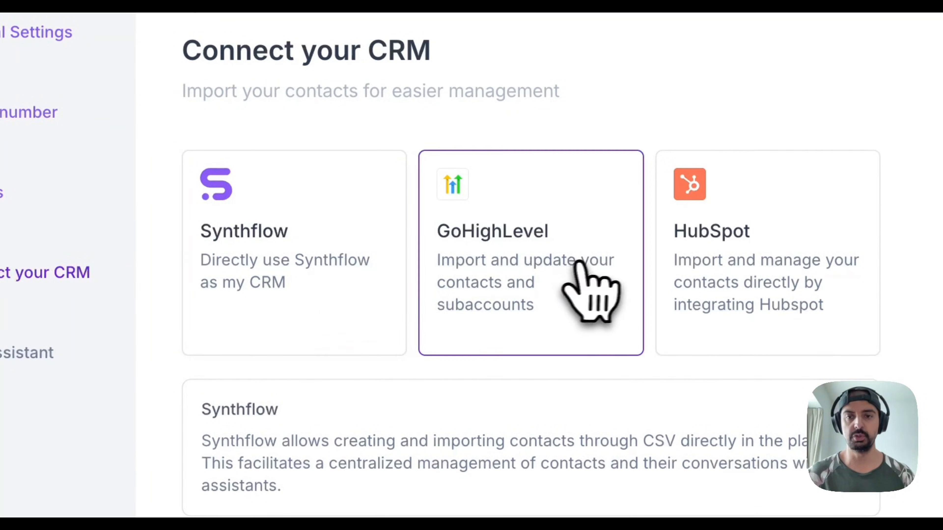
scroll("down", 3)
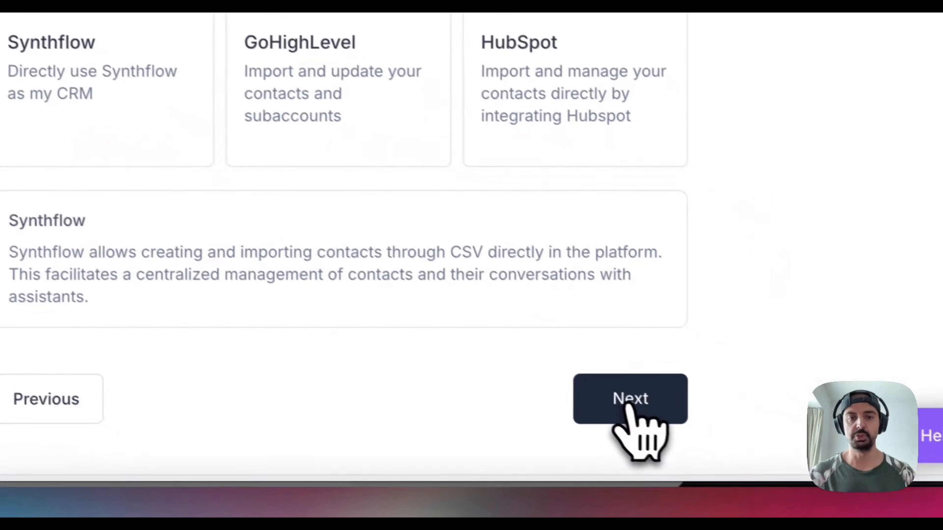
left_click(630, 399)
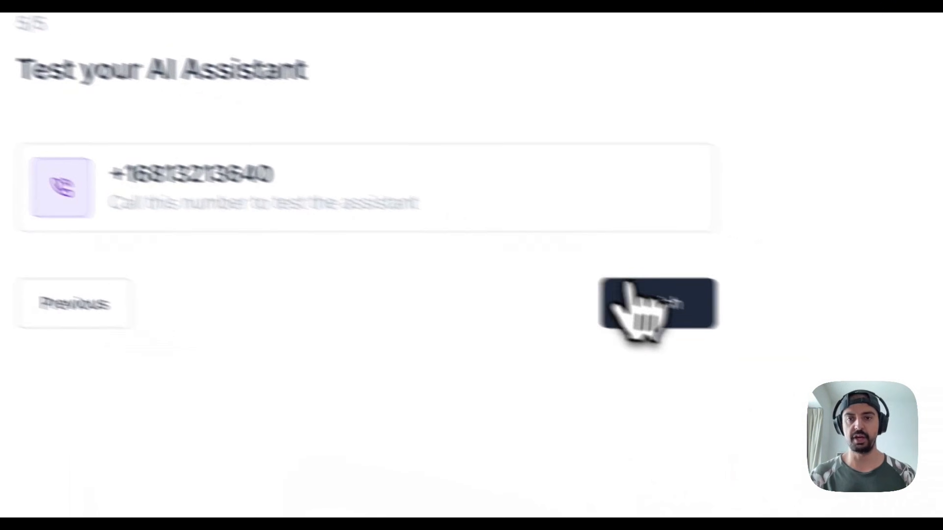
left_click(658, 303)
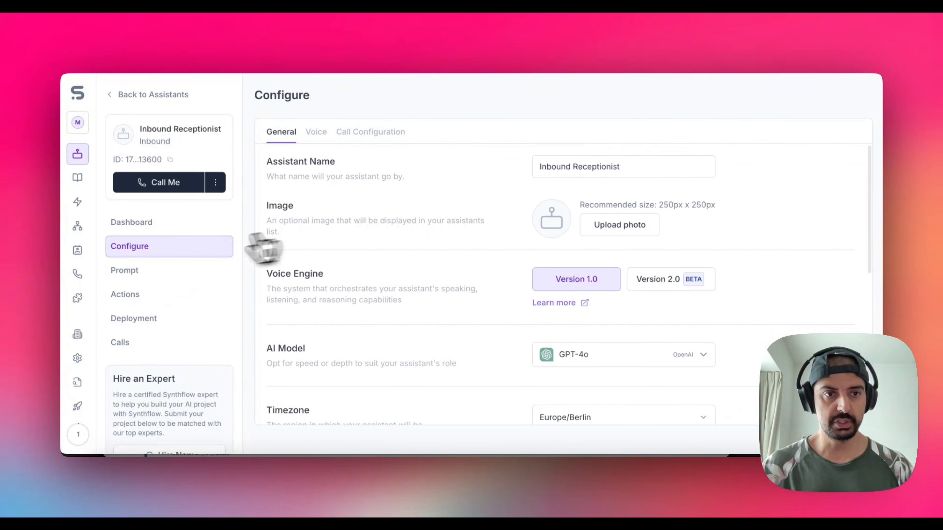
Rename the assistant to 'F45 Receptionist' and review AI models, keeping GPT-4o
triple_click(623, 167)
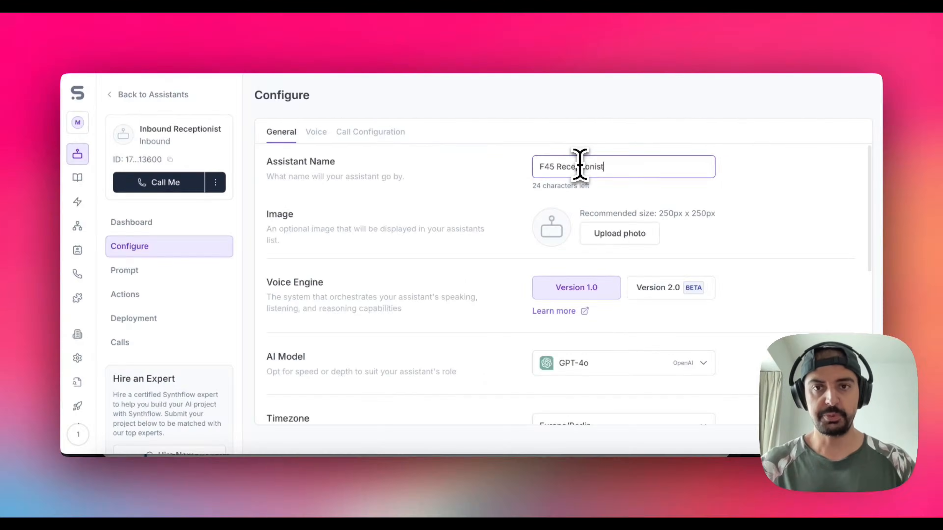
scroll("down", 3)
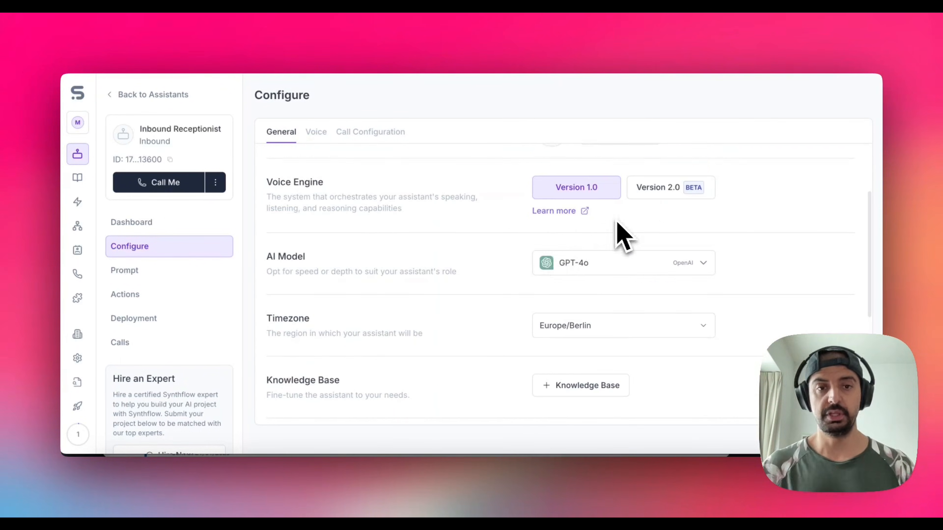
mouse_move(604, 279)
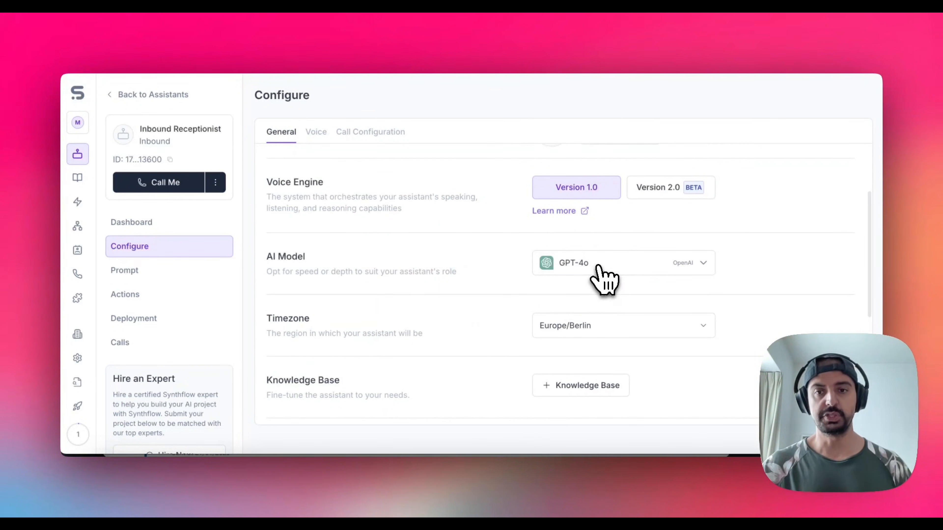
left_click(622, 262)
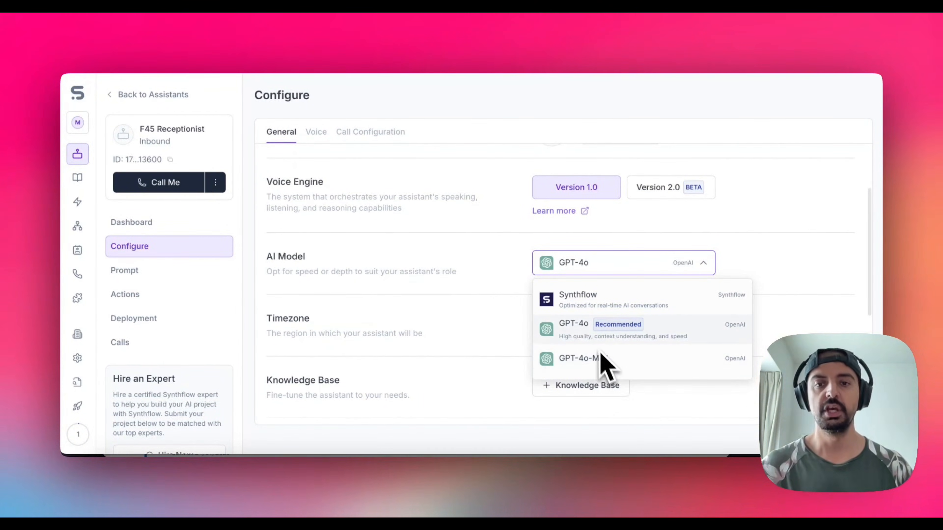
mouse_move(608, 346)
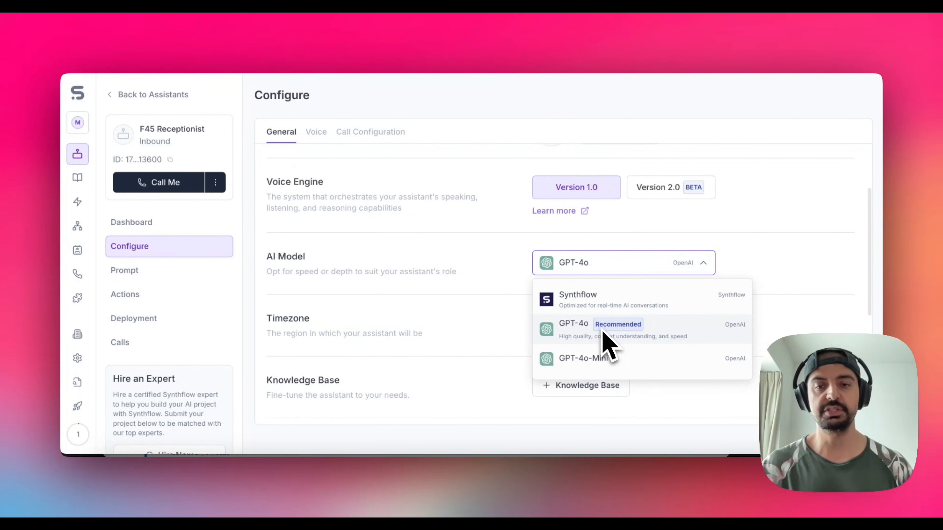
mouse_move(616, 331)
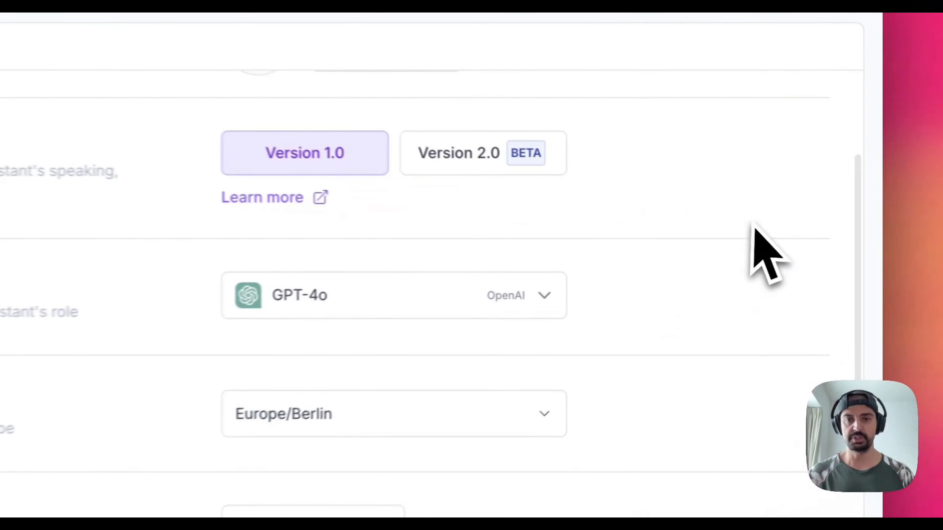
Change the assistant's timezone from Europe/Berlin to Asia/Hong_Kong
left_click(393, 414)
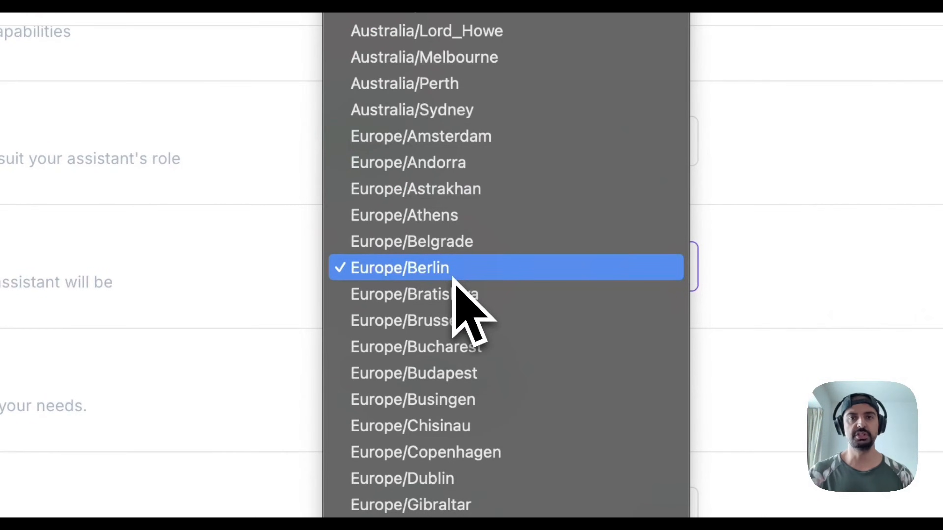
scroll("down", 3)
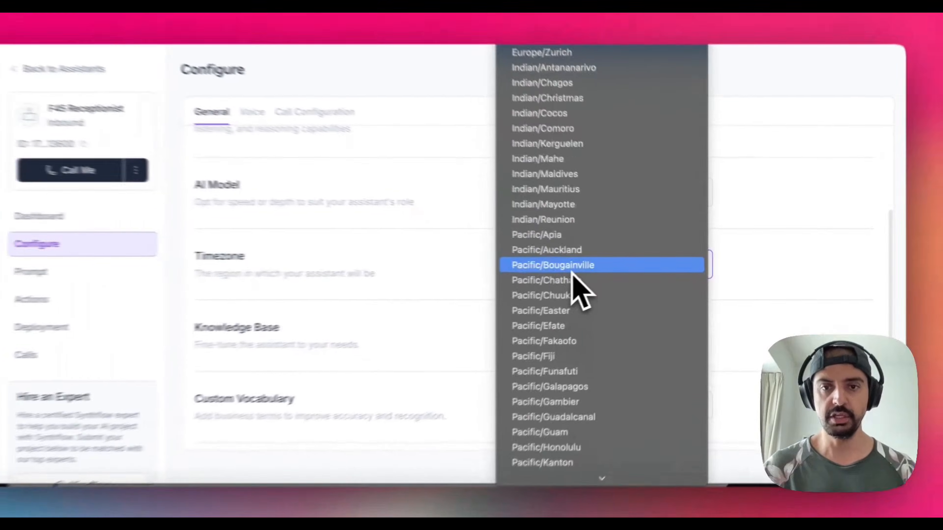
scroll("down", 3)
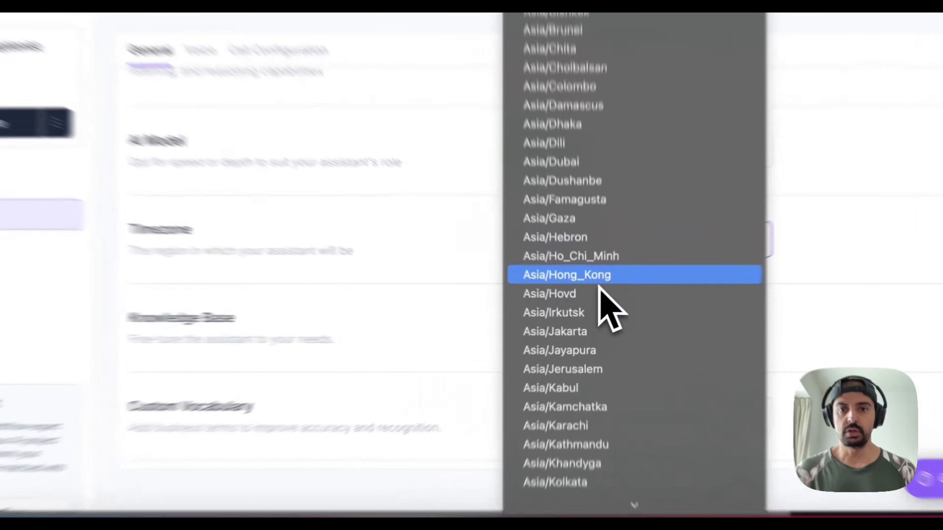
left_click(565, 275)
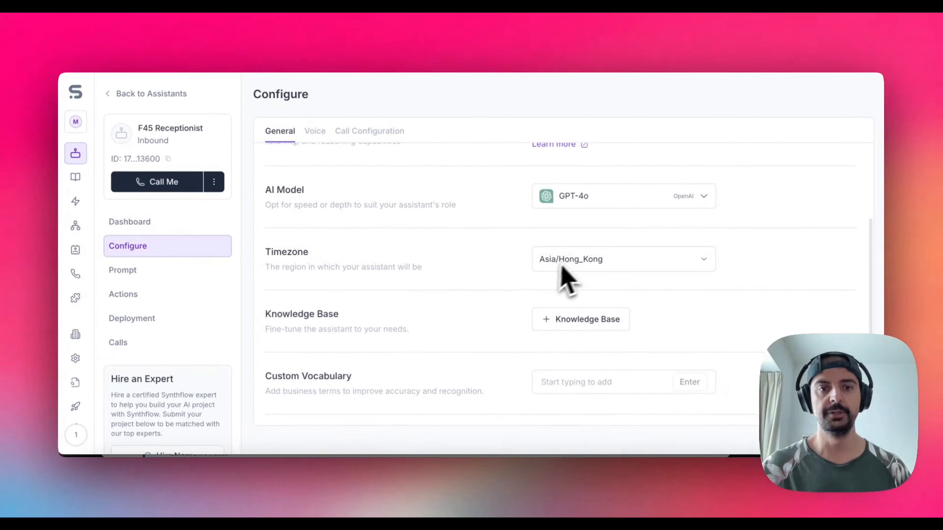
scroll("down", 3)
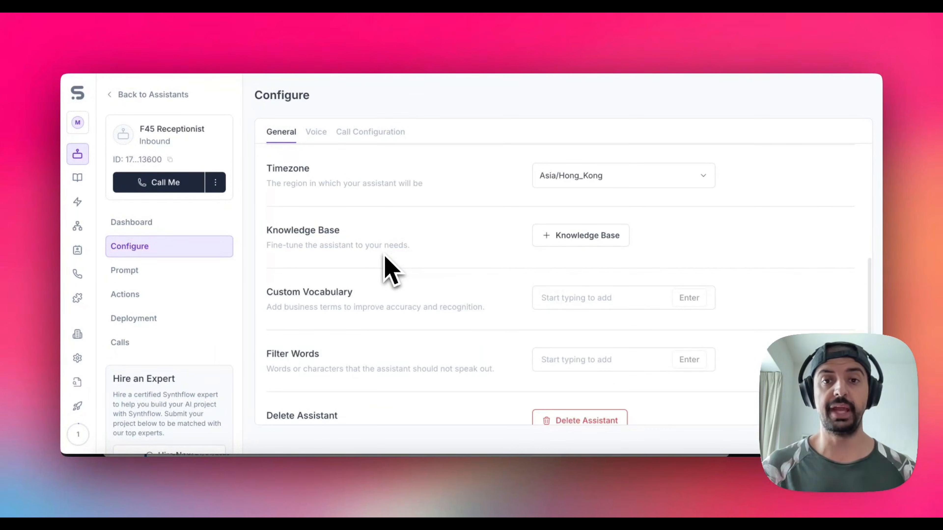
left_click(579, 235)
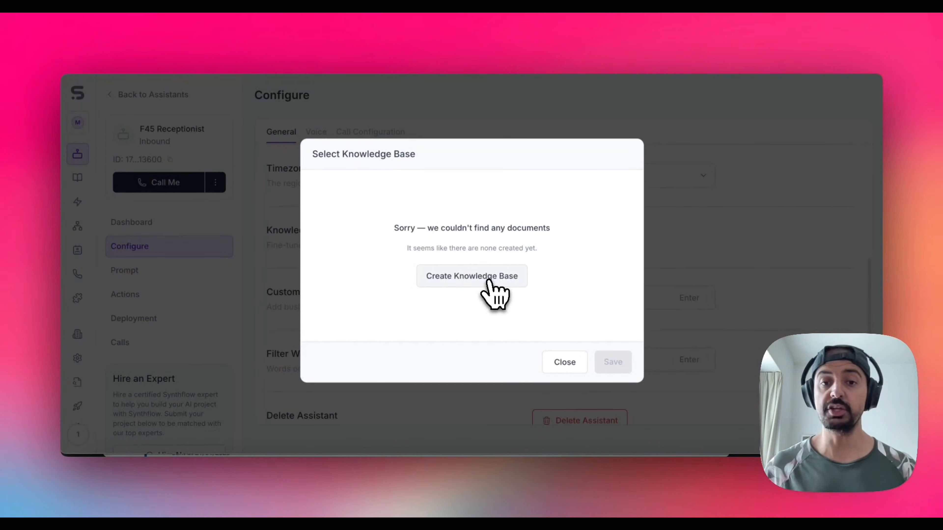
left_click(472, 275)
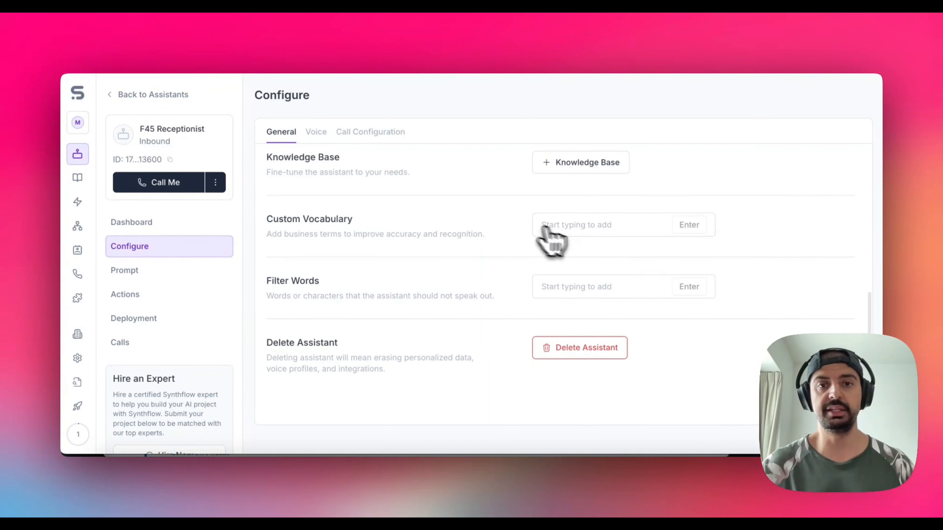
mouse_move(583, 241)
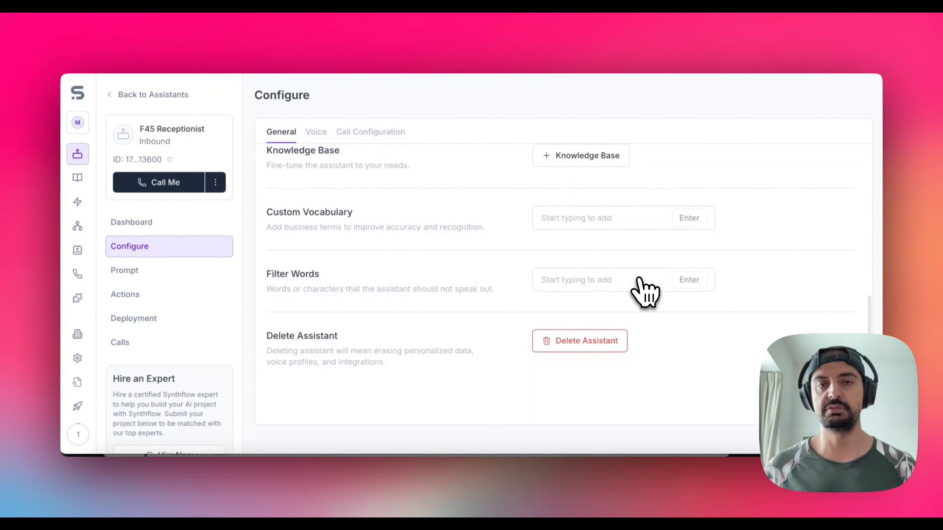
mouse_move(605, 289)
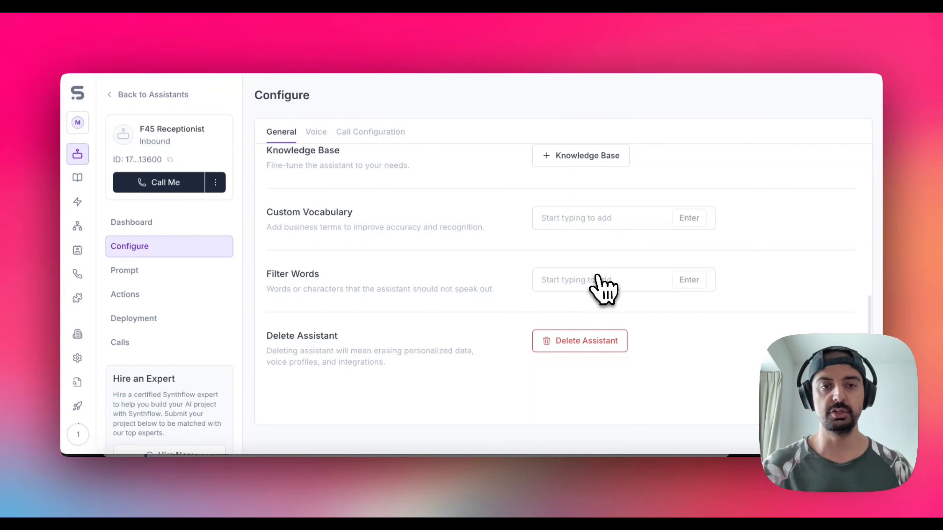
left_click(316, 131)
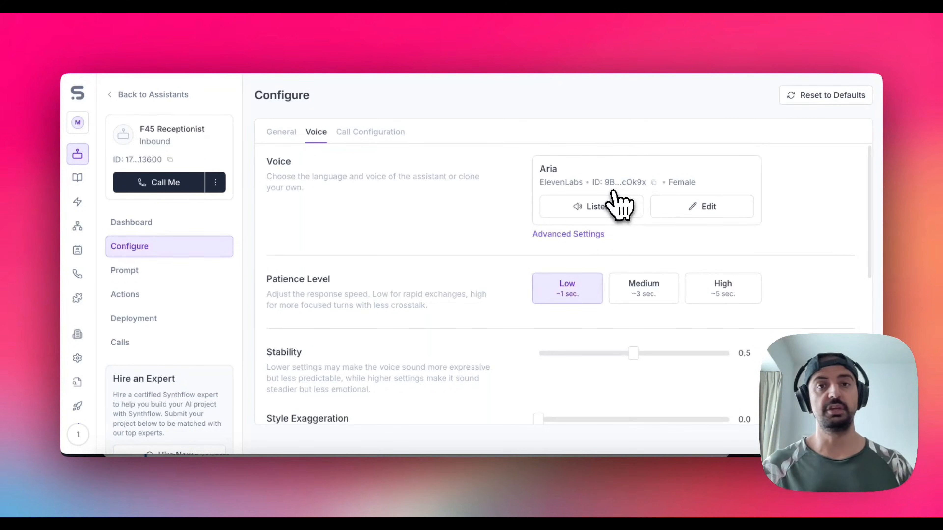
mouse_move(678, 204)
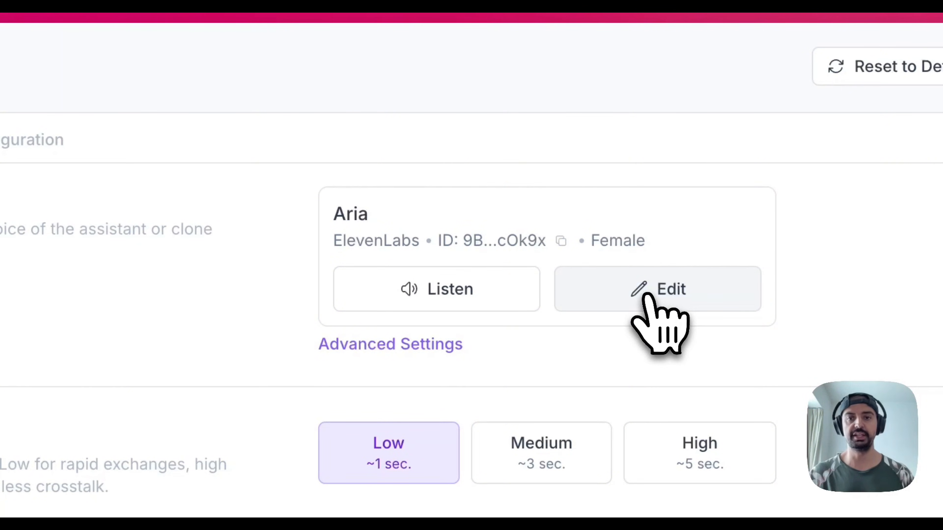
left_click(659, 289)
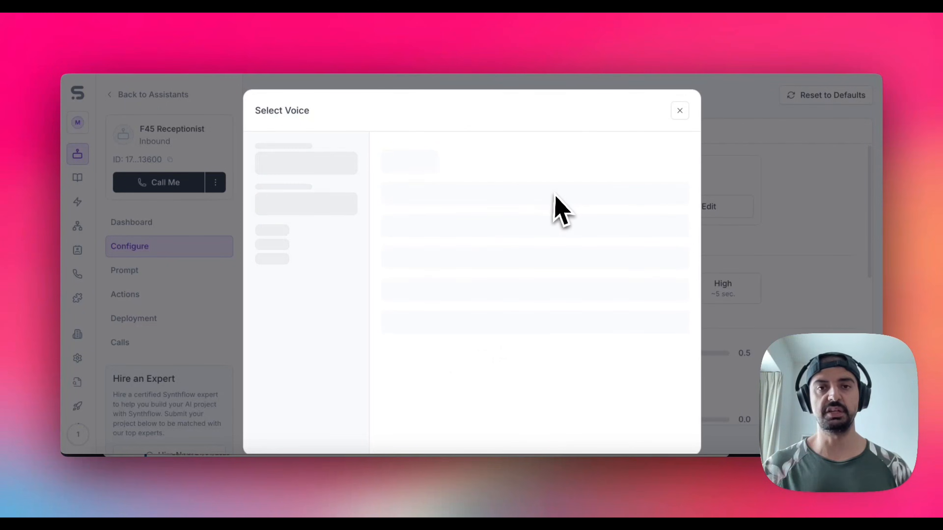
mouse_move(520, 196)
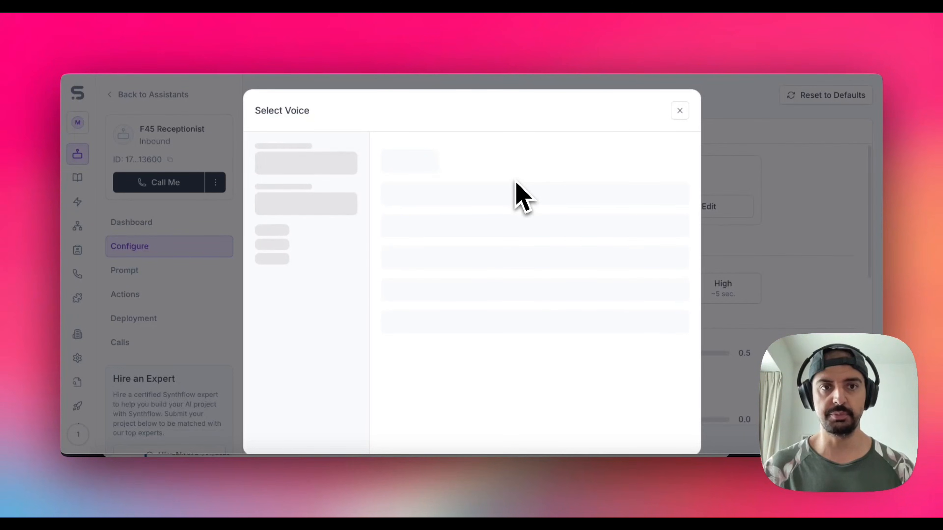
mouse_move(642, 150)
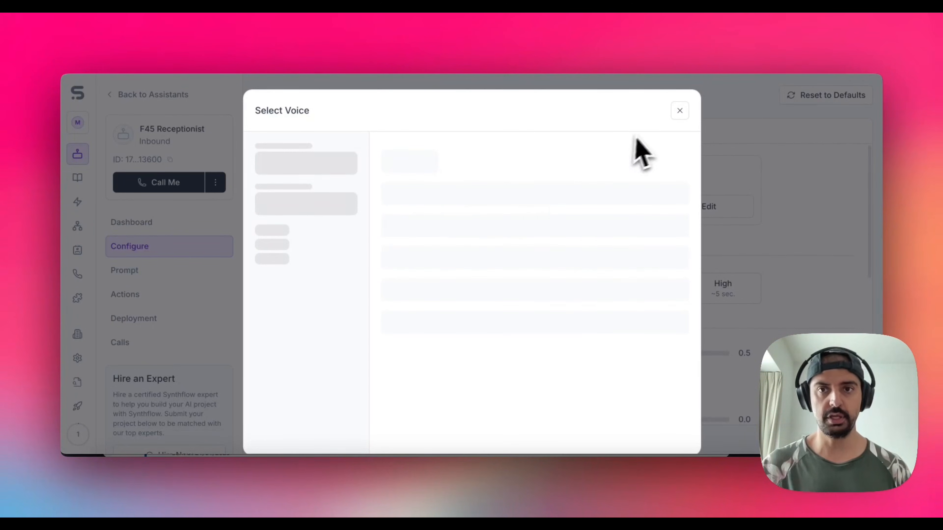
left_click(680, 111)
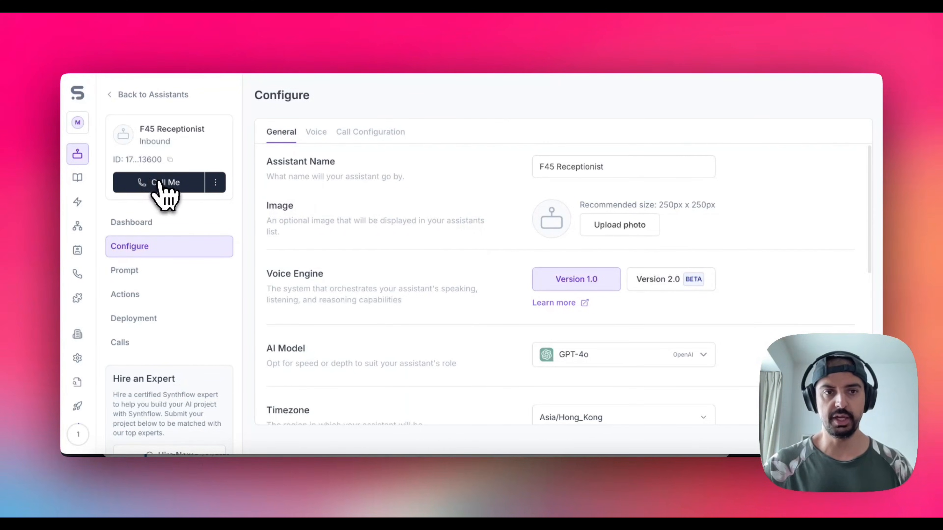
left_click(165, 182)
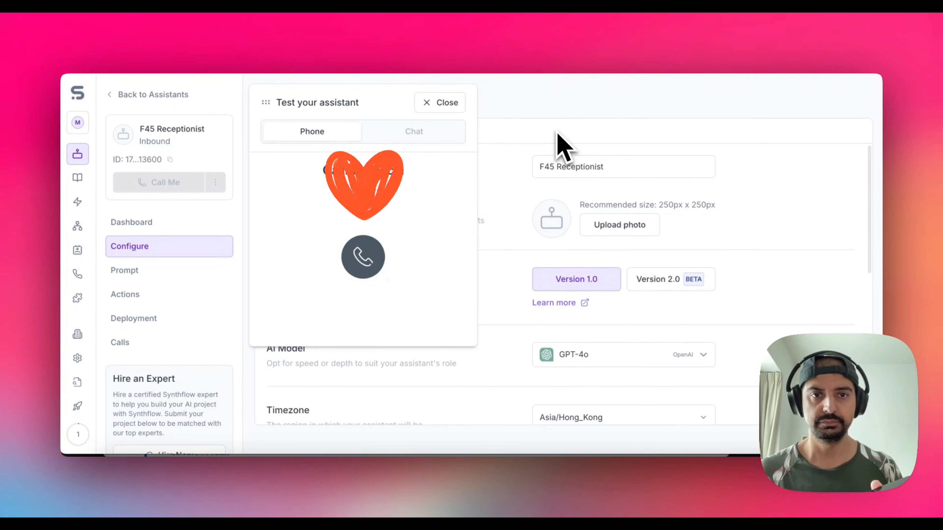
left_click(439, 102)
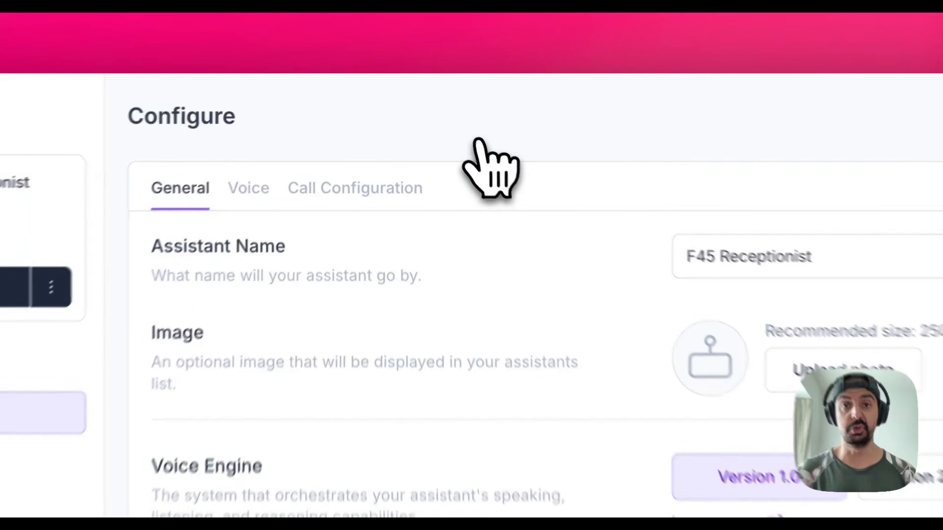